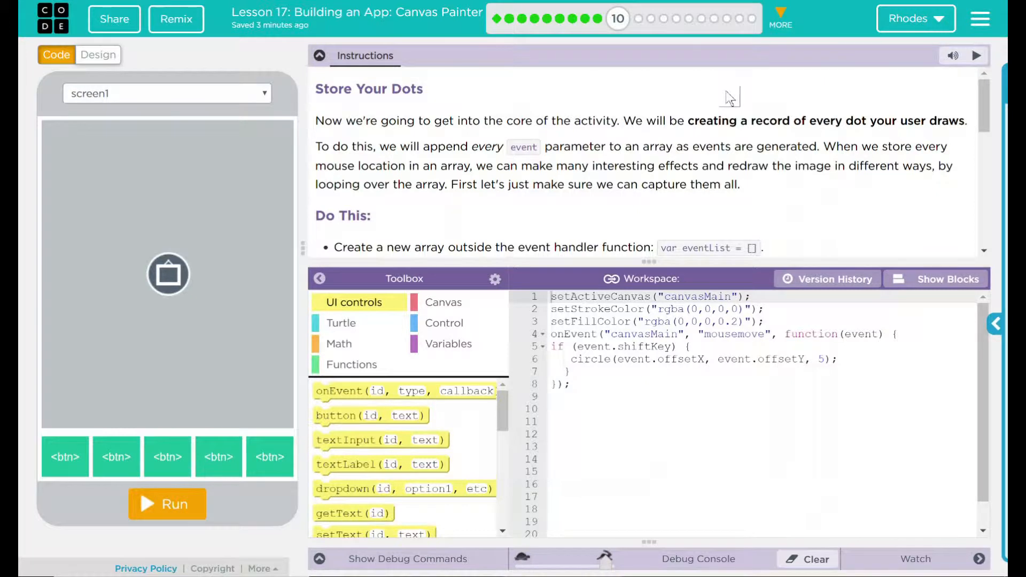
Step: Declare var eventList = []; above the onEvent handler in the workspace
scroll("down", 3)
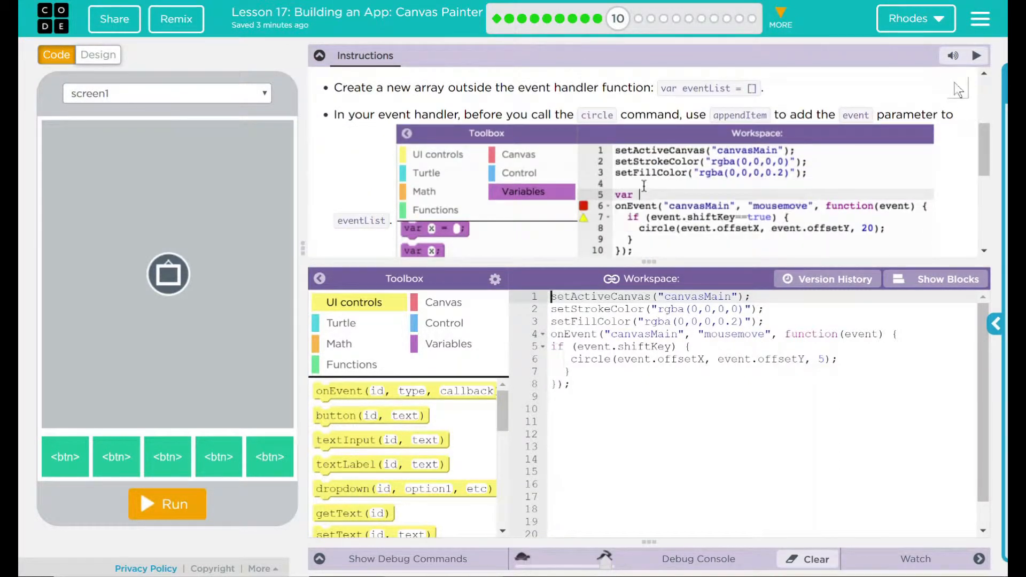
type("eventList")
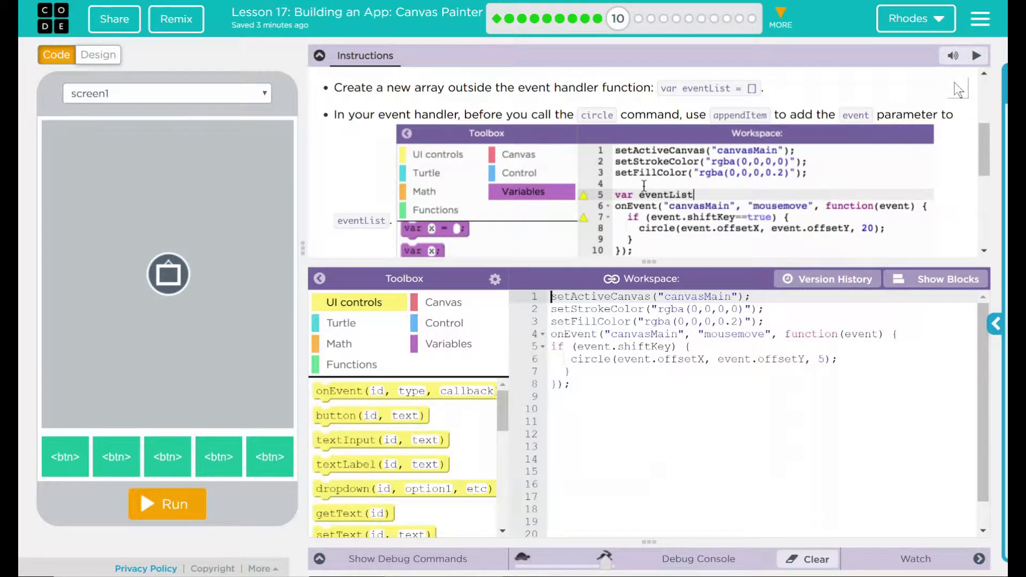
type("= [];")
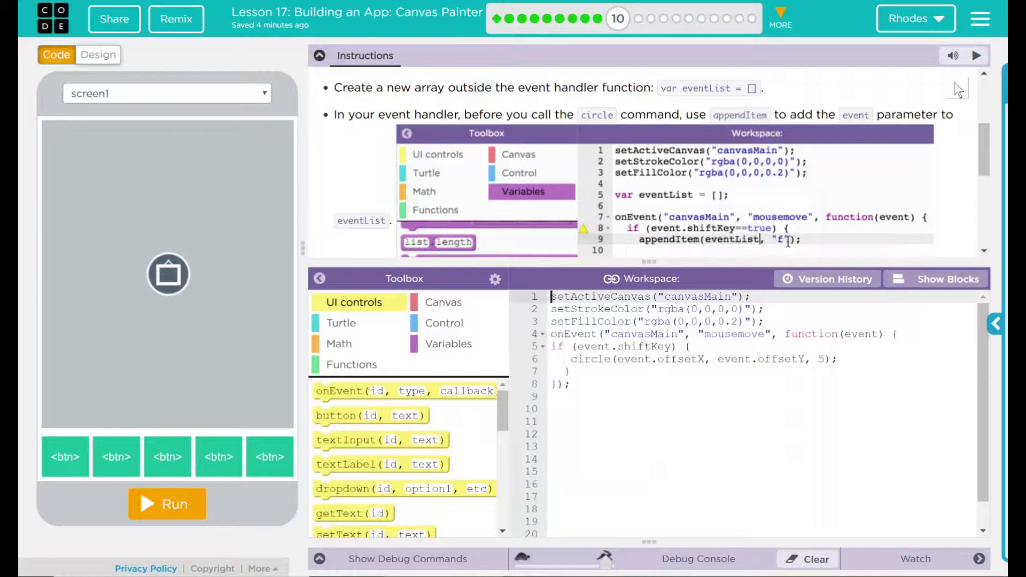
type("event")
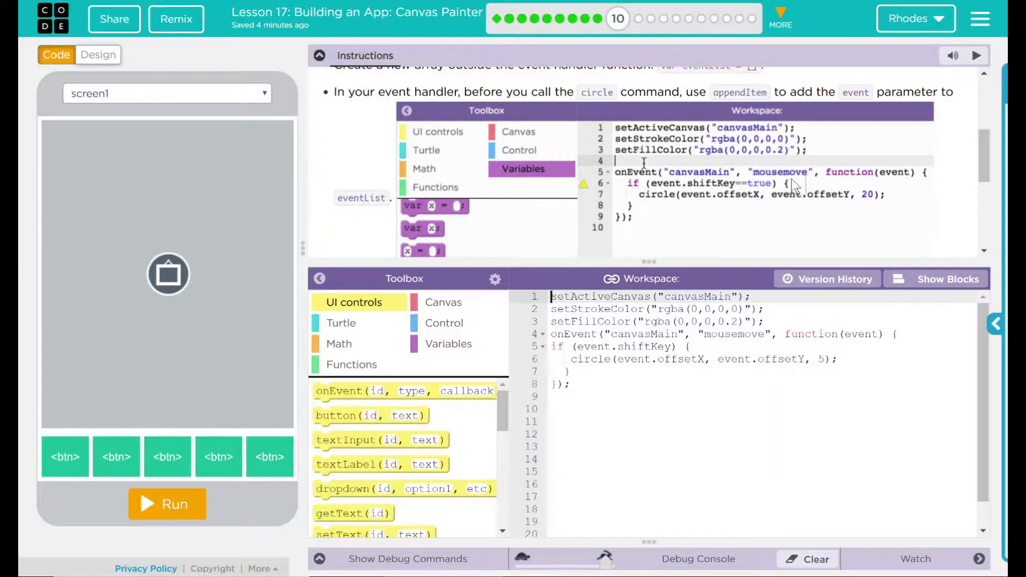
type("var event1")
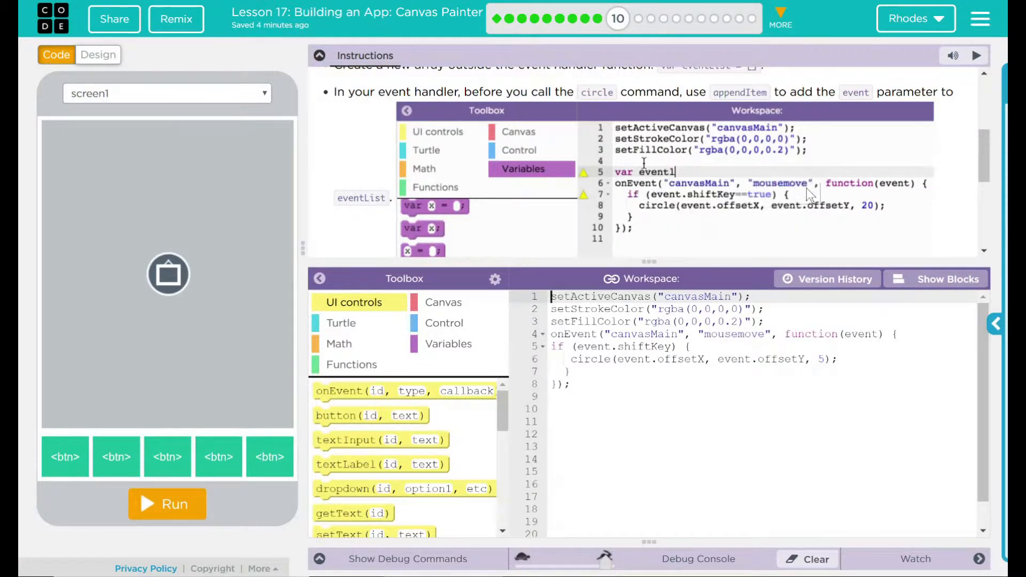
type("List =")
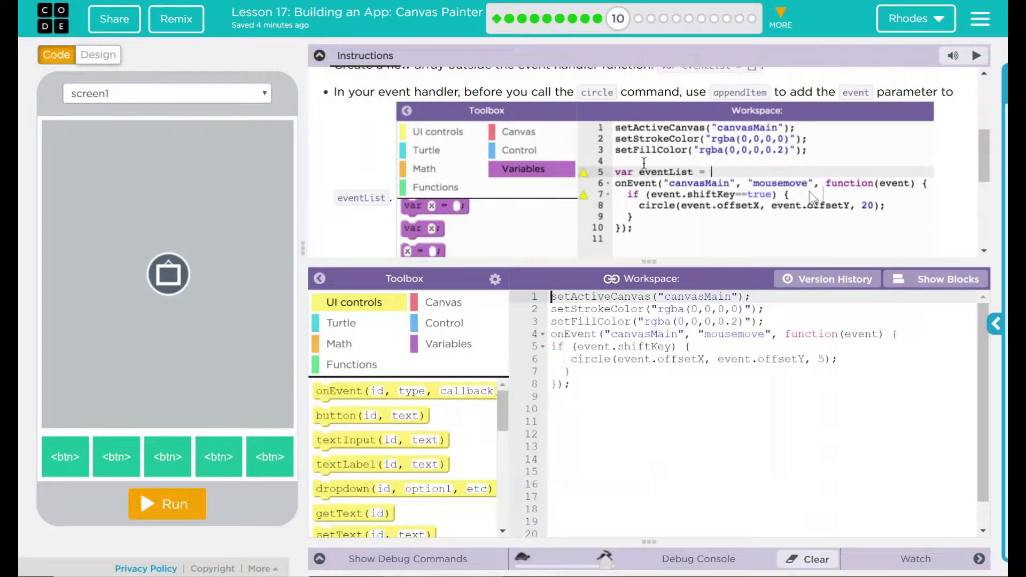
type("[];")
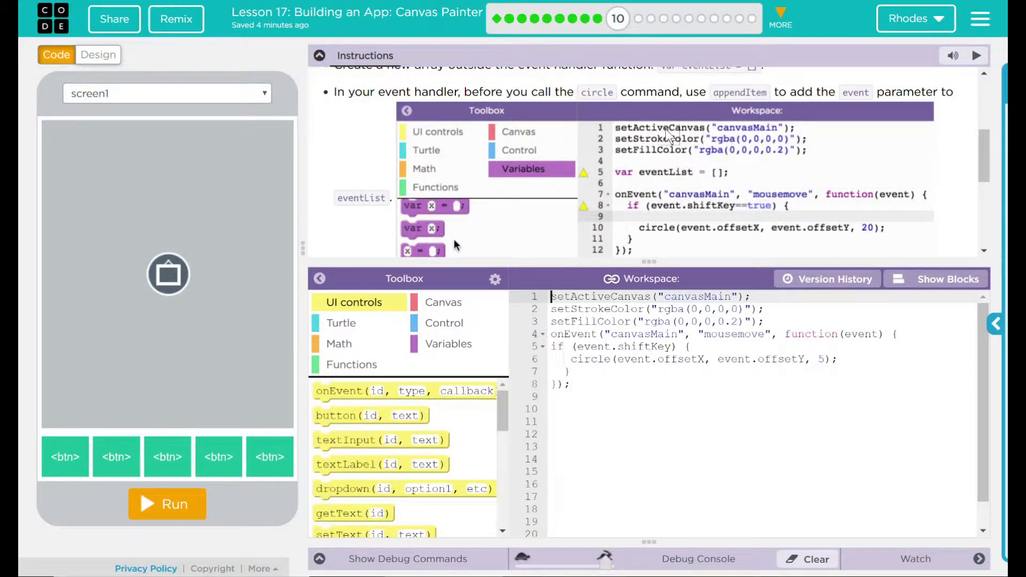
Step: Add appendItem(eventList, event); inside the if block and a console.log(eventList) line
scroll("down", 3)
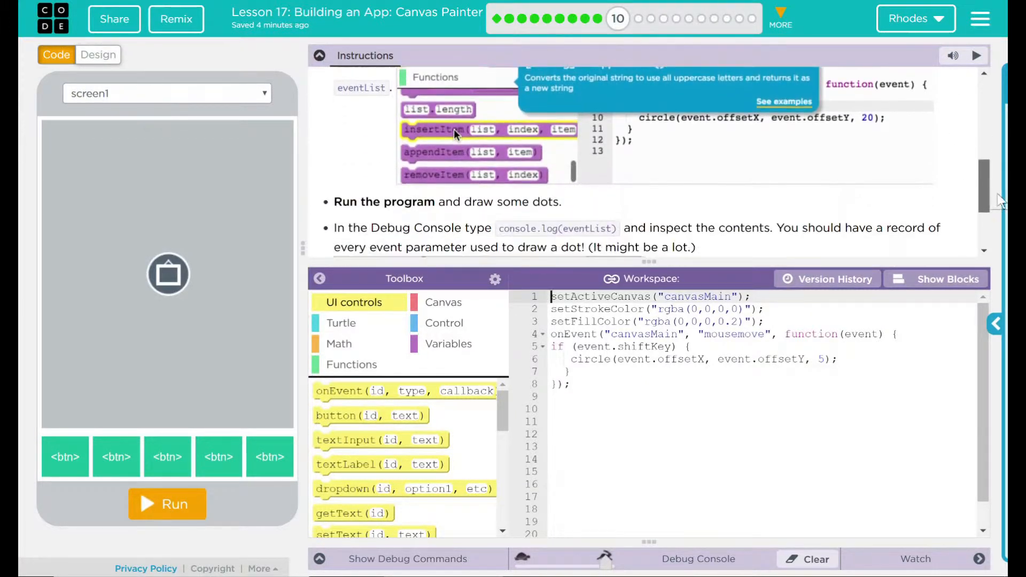
scroll("down", 3)
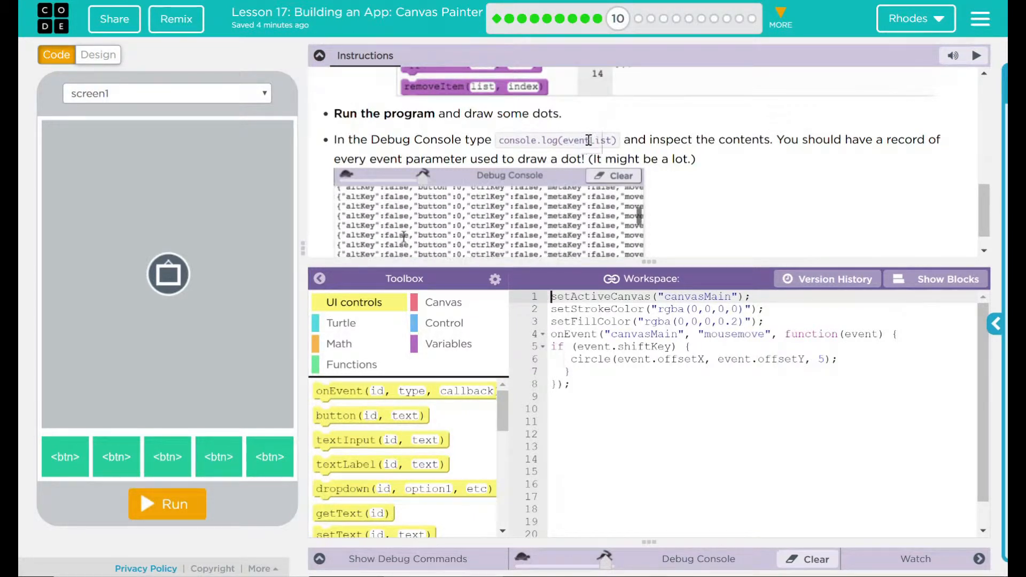
left_click(613, 175)
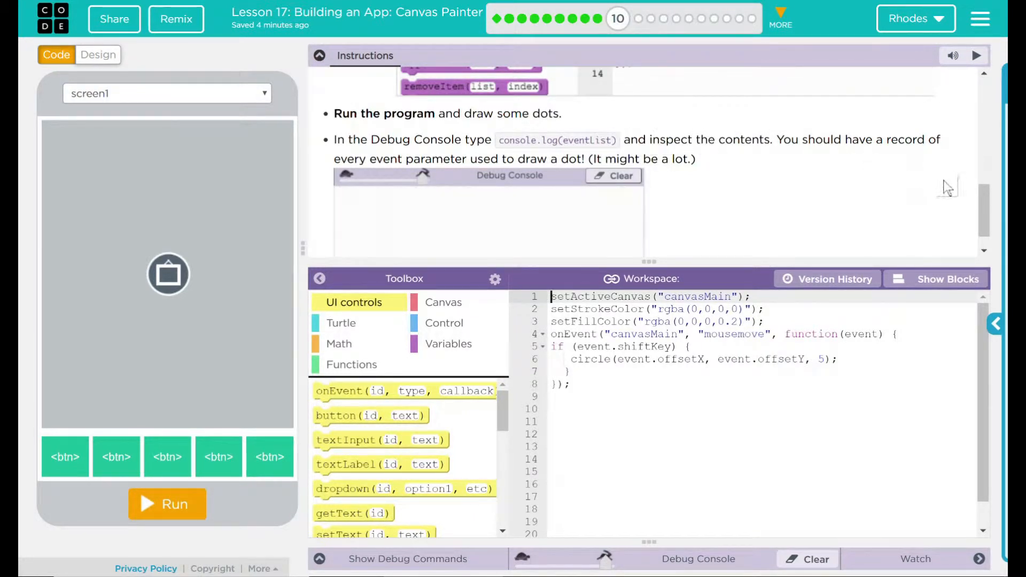
mouse_move(979, 199)
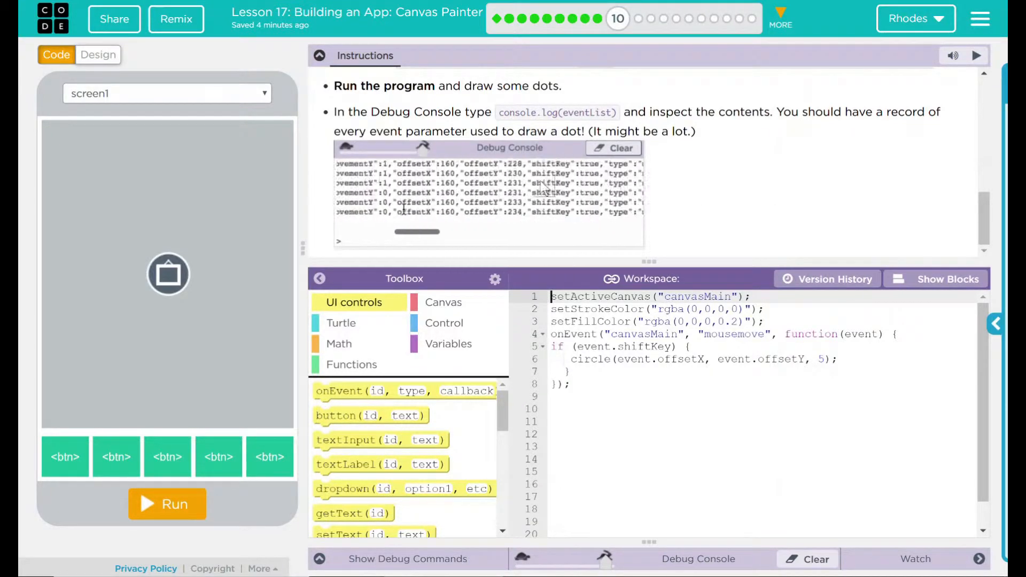
type("console.log(eventList)")
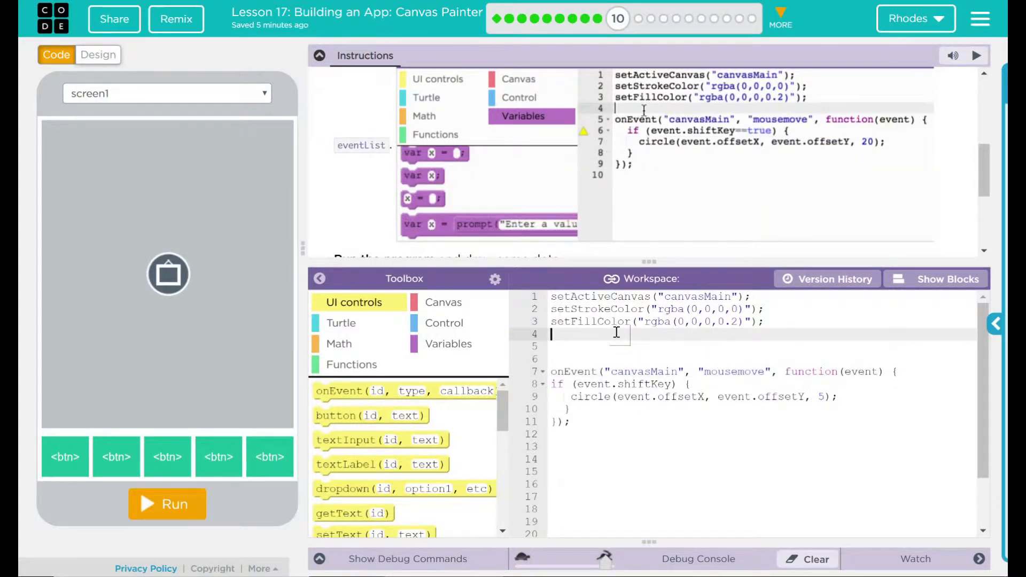
type("var")
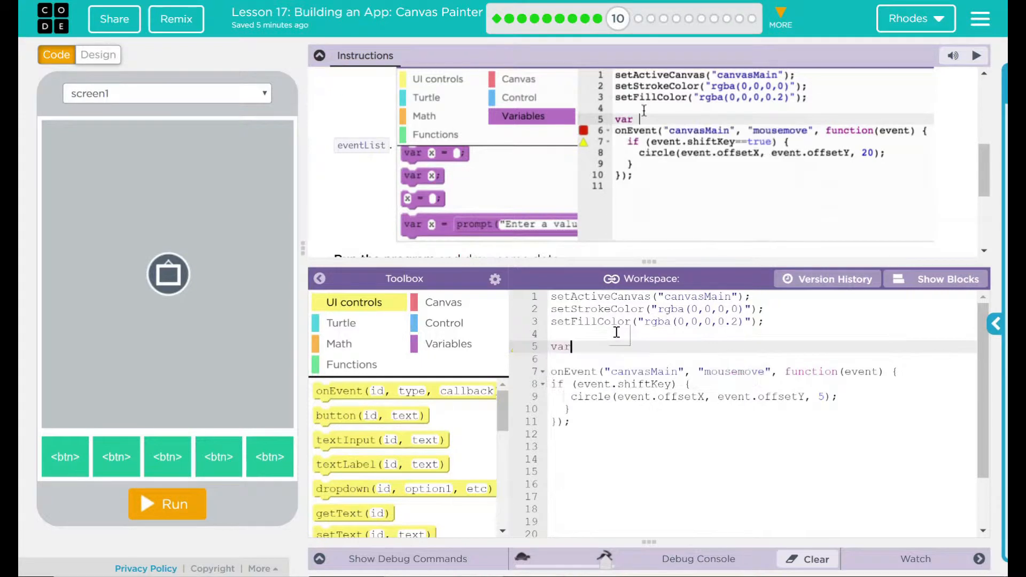
type("e")
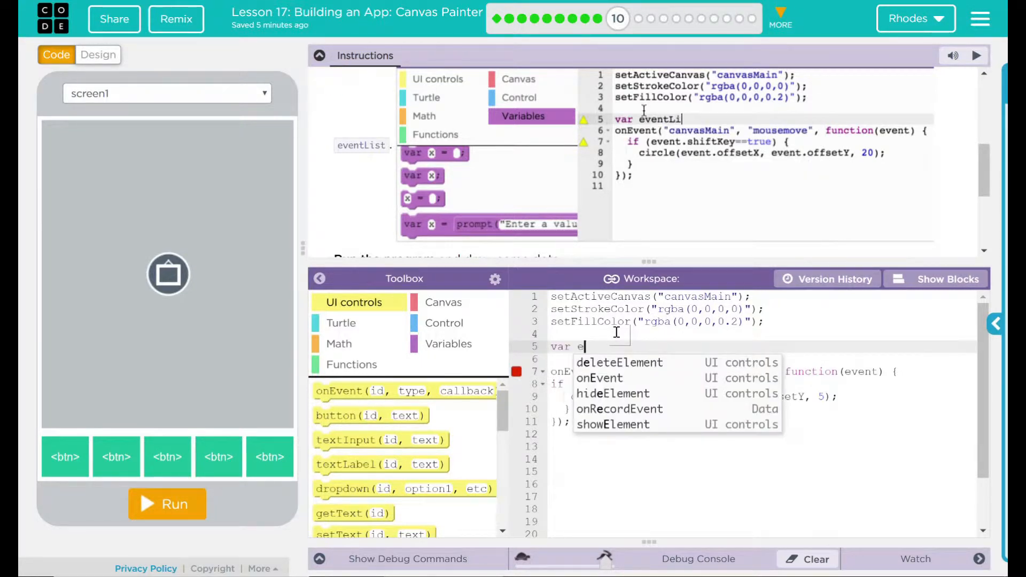
type("ventList = [];")
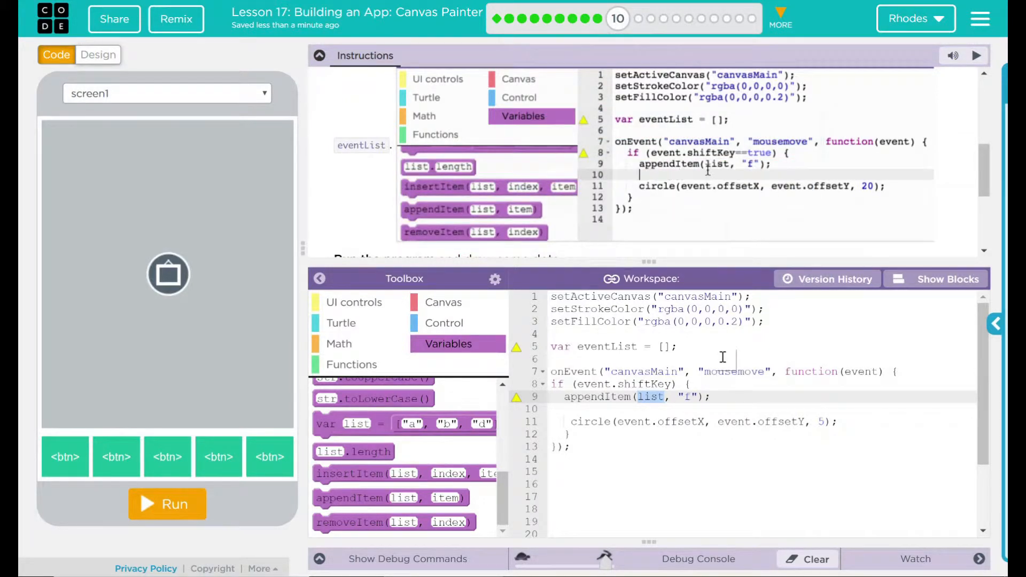
type("eventL")
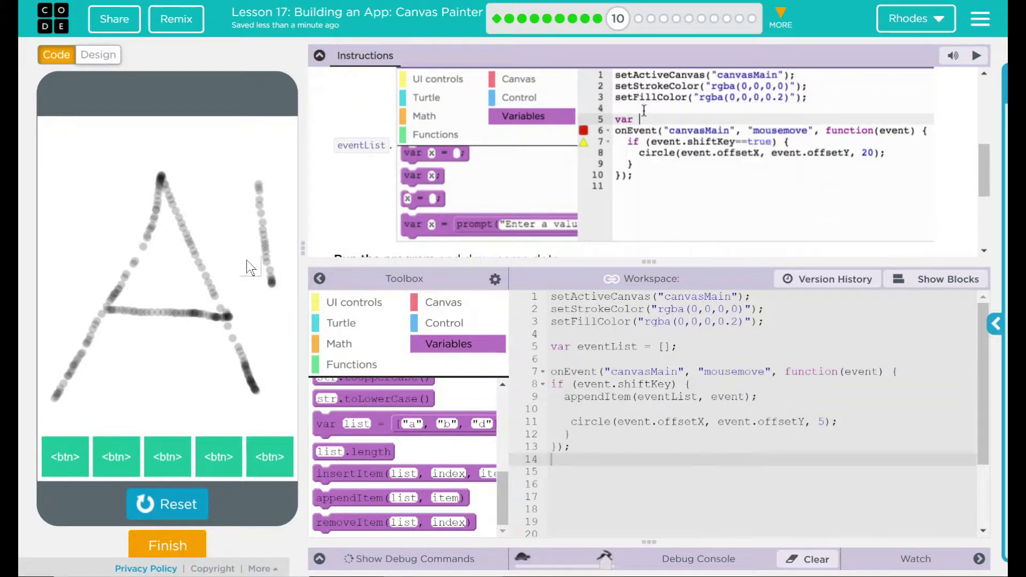
Step: Run the app and draw an A+ on the canvas while holding Shift
type("eventList = [")
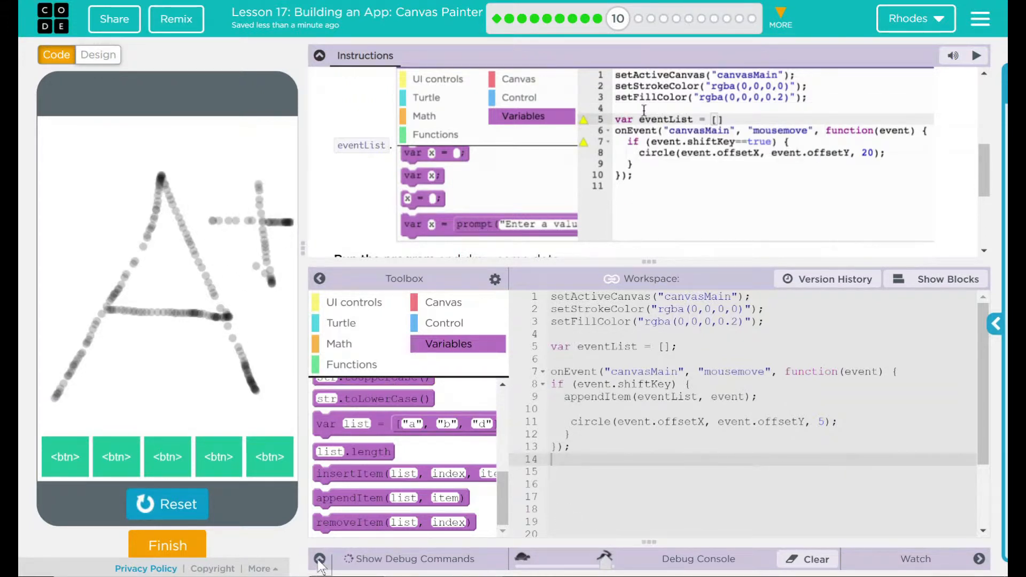
Step: Show the Debug Console and log eventList to list the recorded events
left_click(320, 559)
type("console.log(eventL")
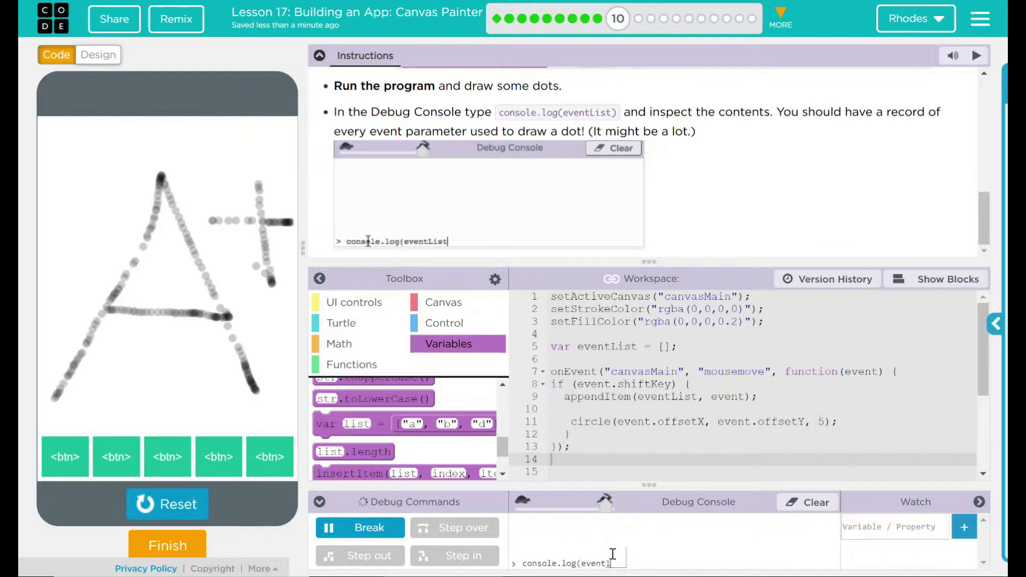
key("Enter")
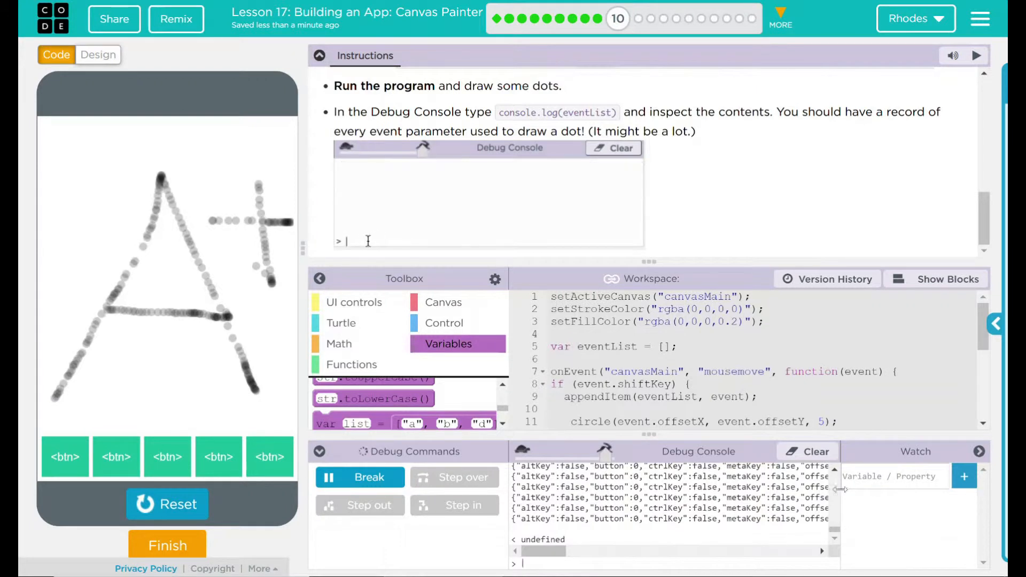
type("consl")
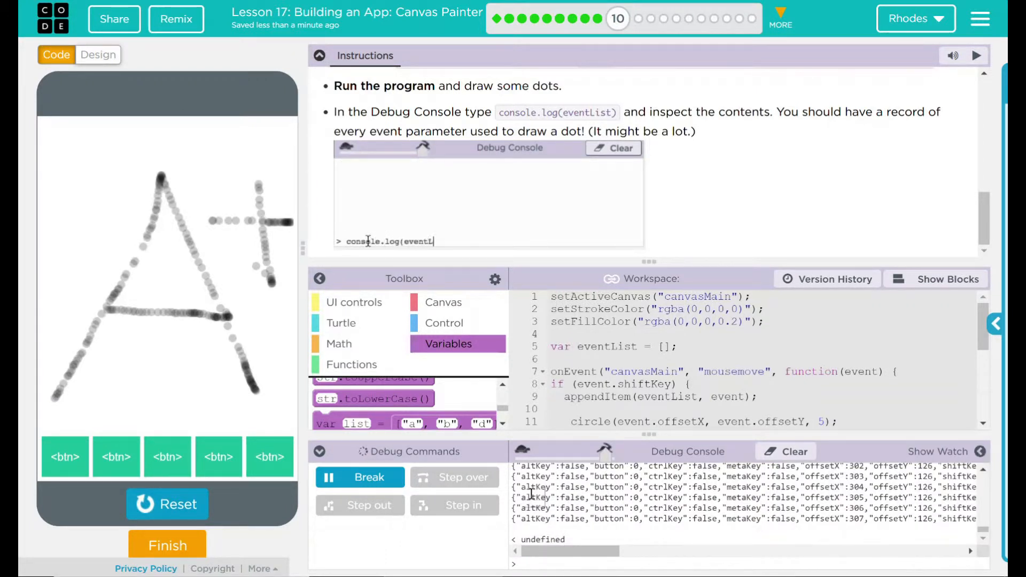
key("Enter")
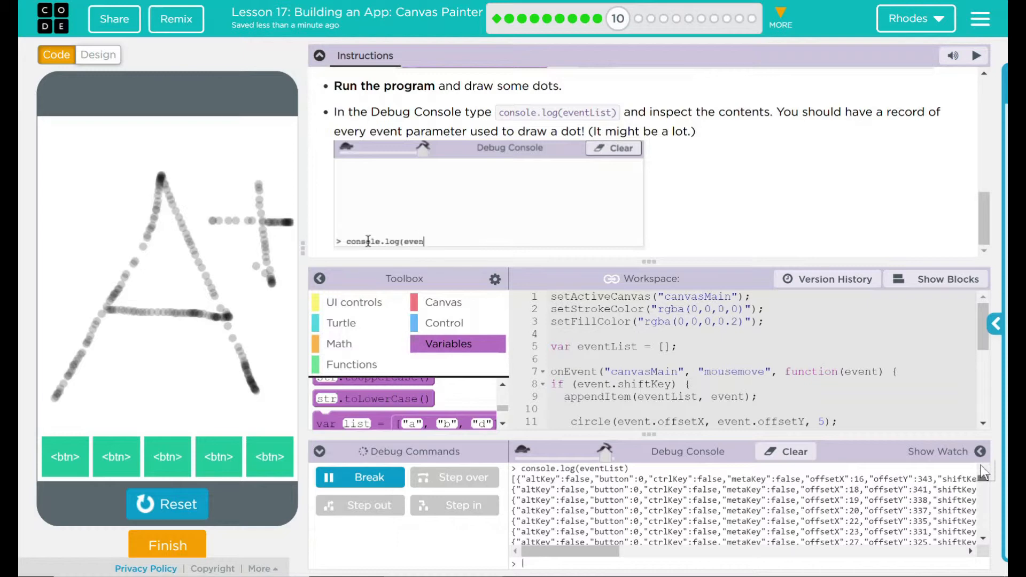
Step: Log eventList again, printing each event's offsetX, offsetY and shiftKey values
key("Enter")
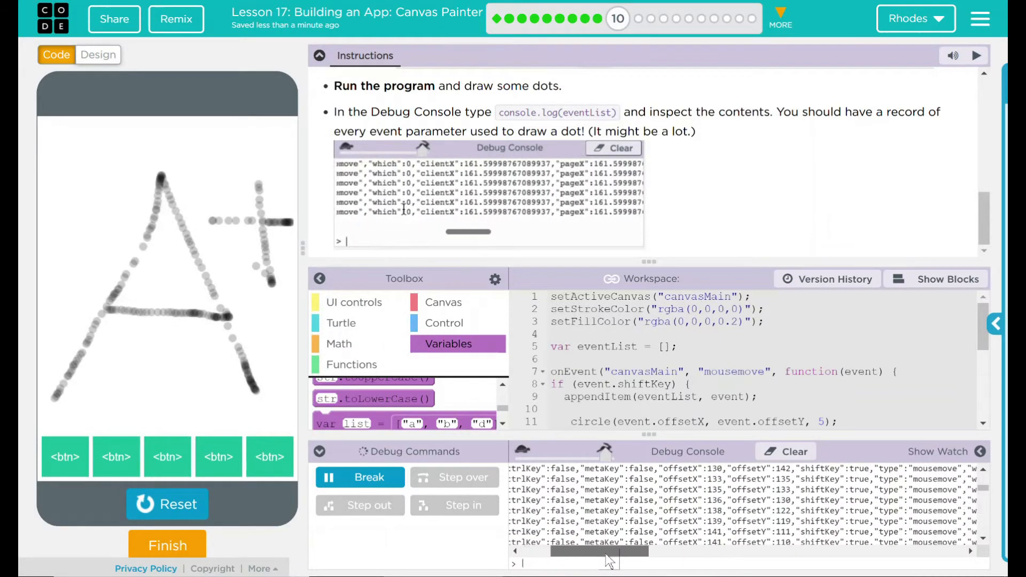
type("console.log(eventList)")
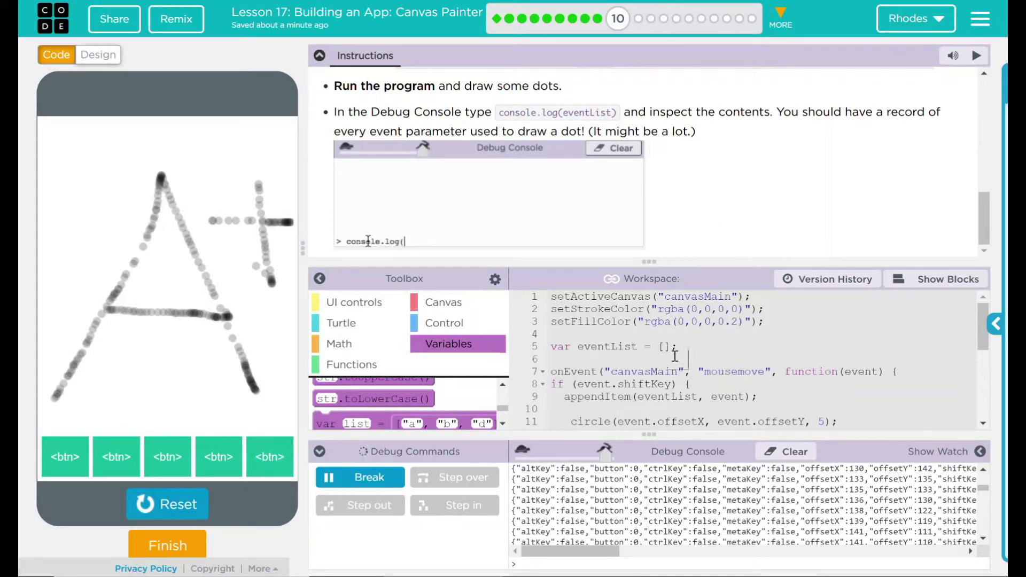
key("Enter")
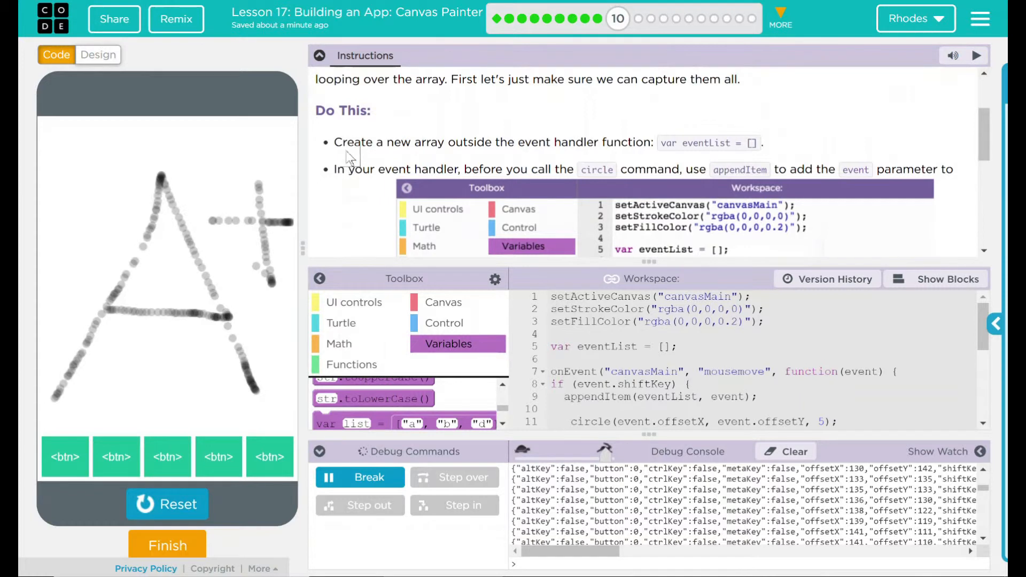
Step: Review the array instruction and mark the level finished, opening the 'Are you finished?' prompt
left_click_drag(333, 142, 759, 142)
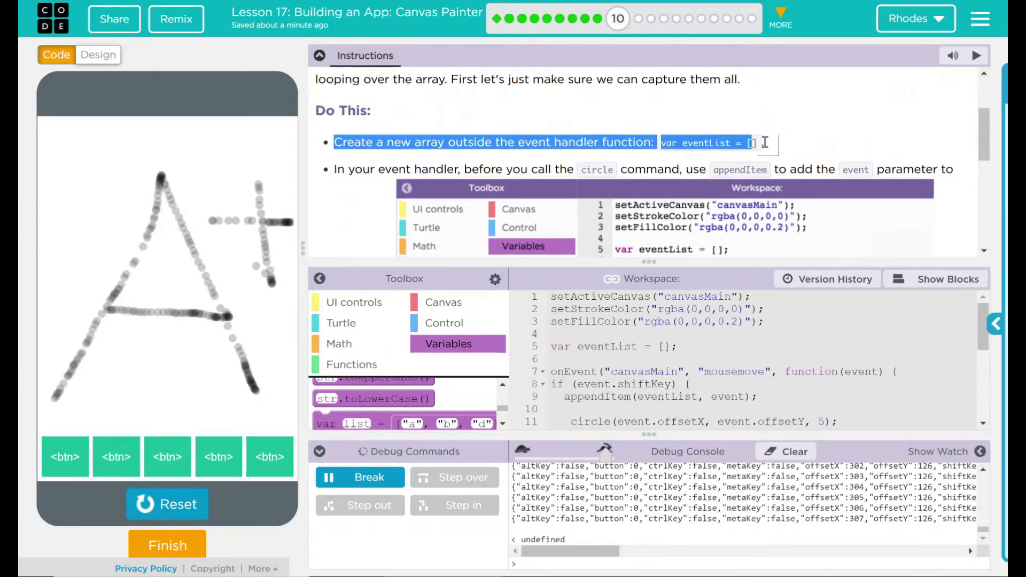
mouse_move(617, 149)
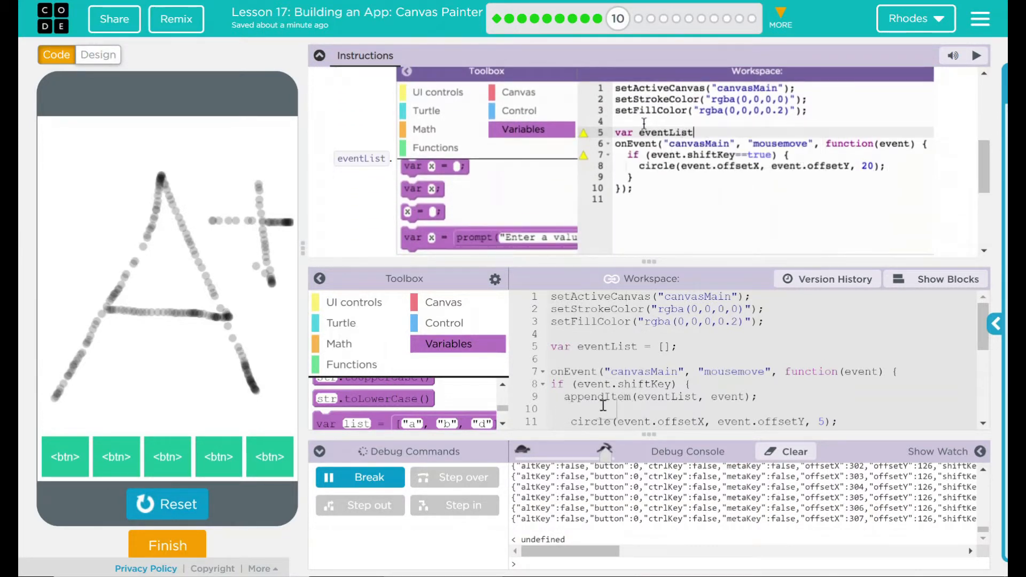
type("= [];")
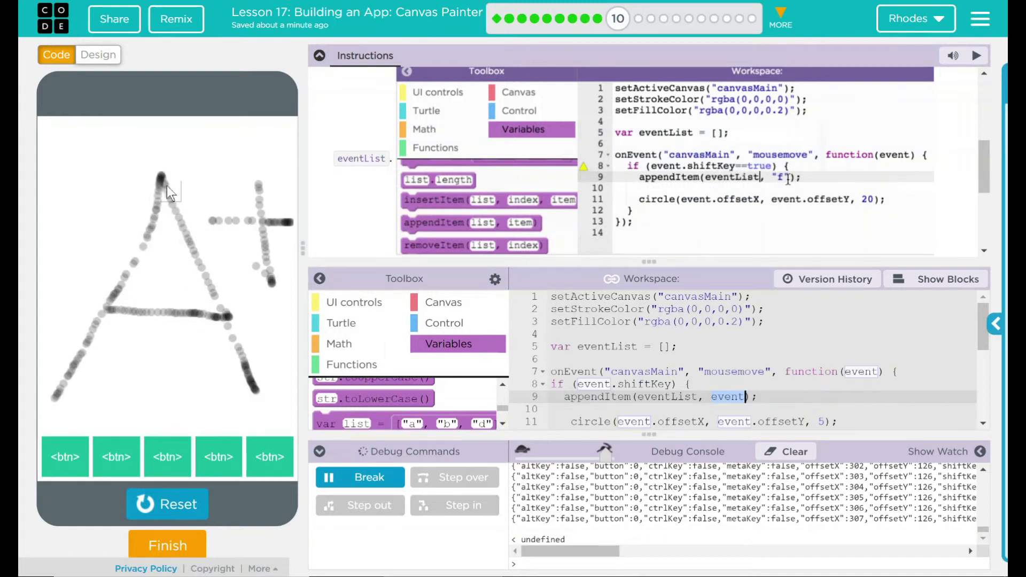
type("event")
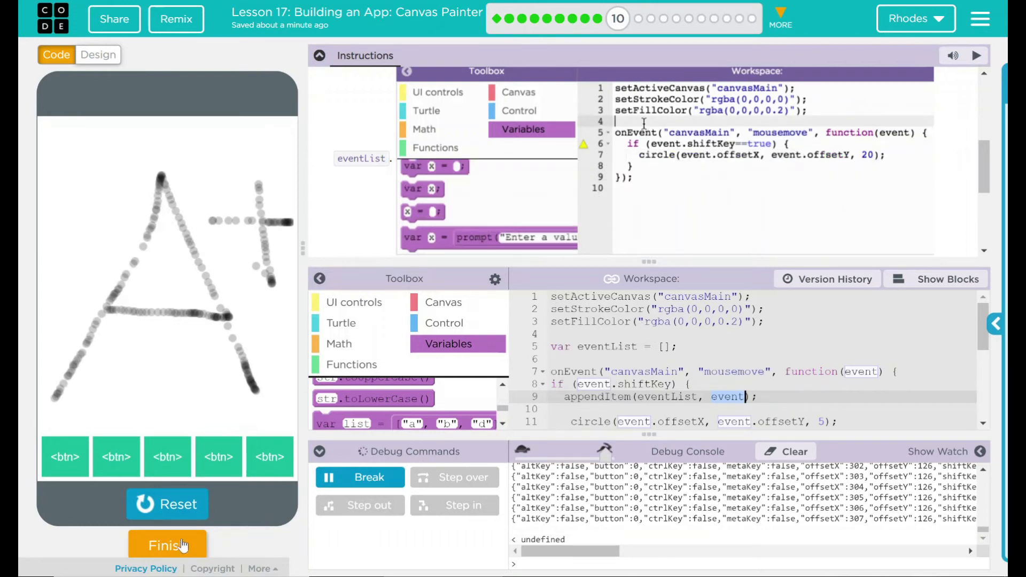
type("var eventList =")
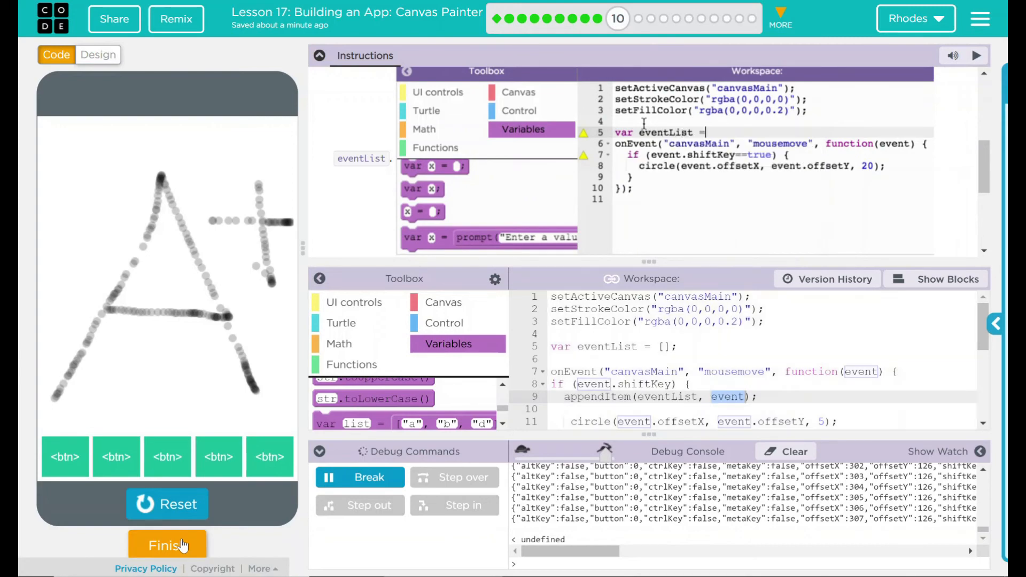
left_click(167, 545)
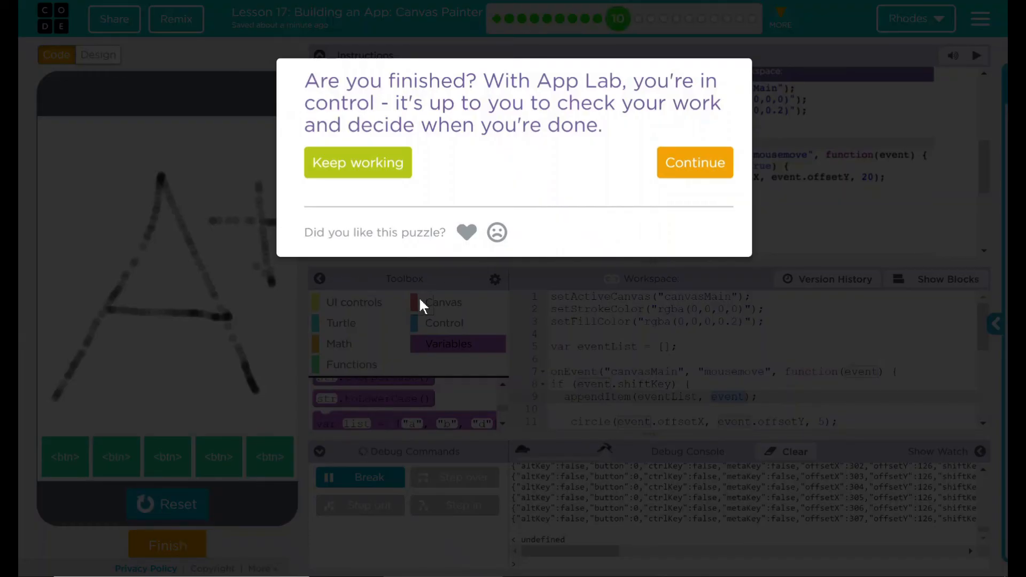
mouse_move(757, 154)
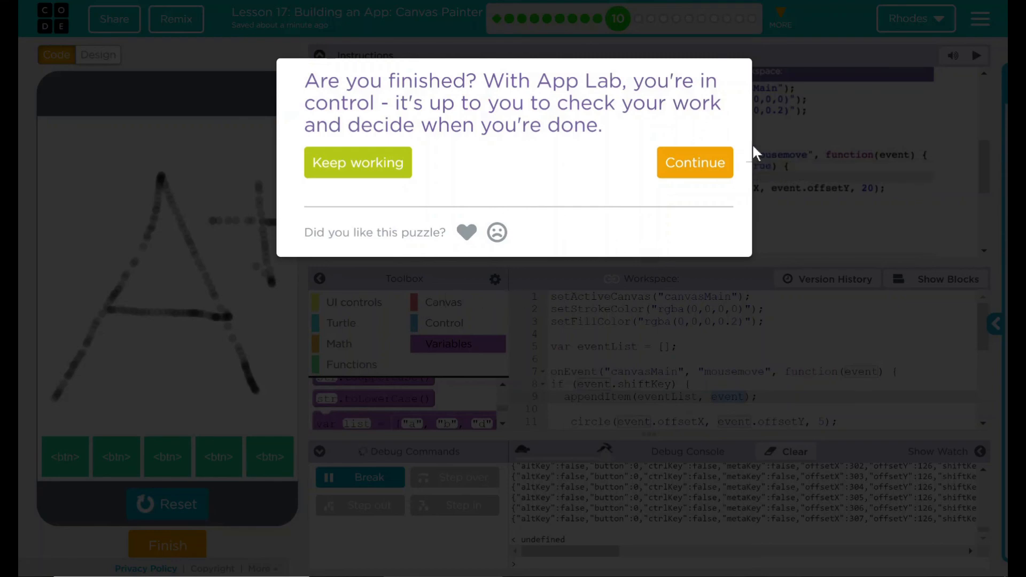